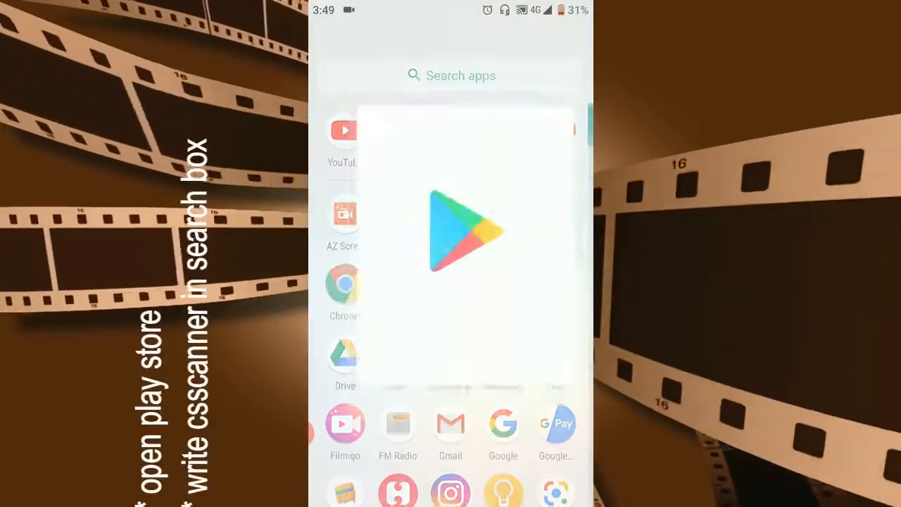
Search the Play Store for 'scanner' to find the CamScanner app listing
{"action": "left_click", "coordinate": [450, 232]}
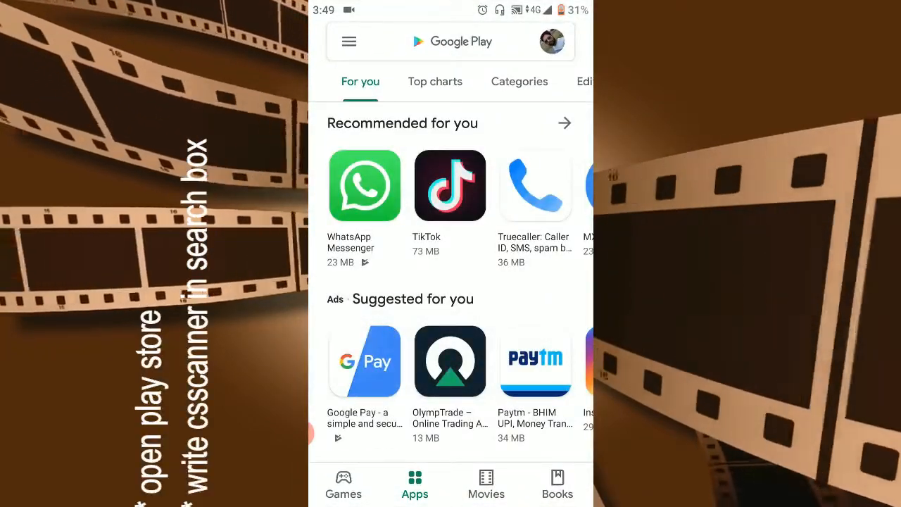
{"action": "left_click", "coordinate": [450, 41]}
{"action": "type", "text": "c"}
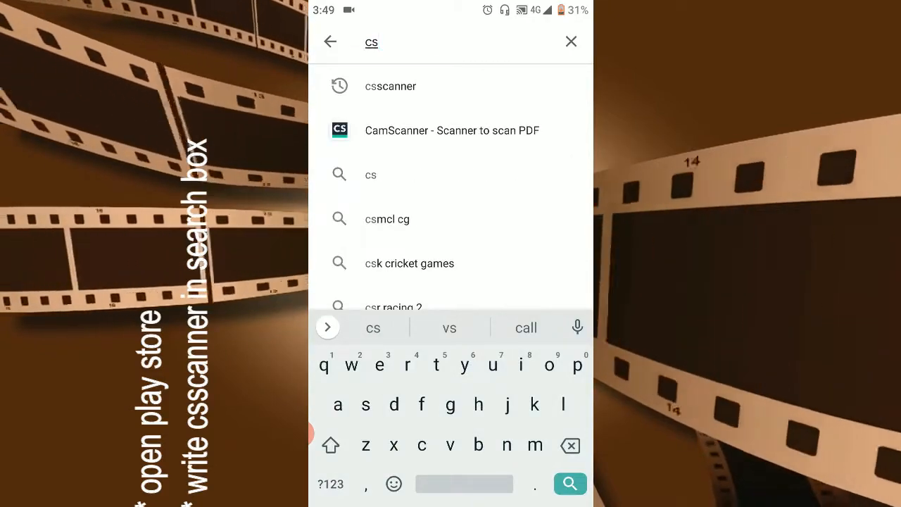
{"action": "type", "text": "s"}
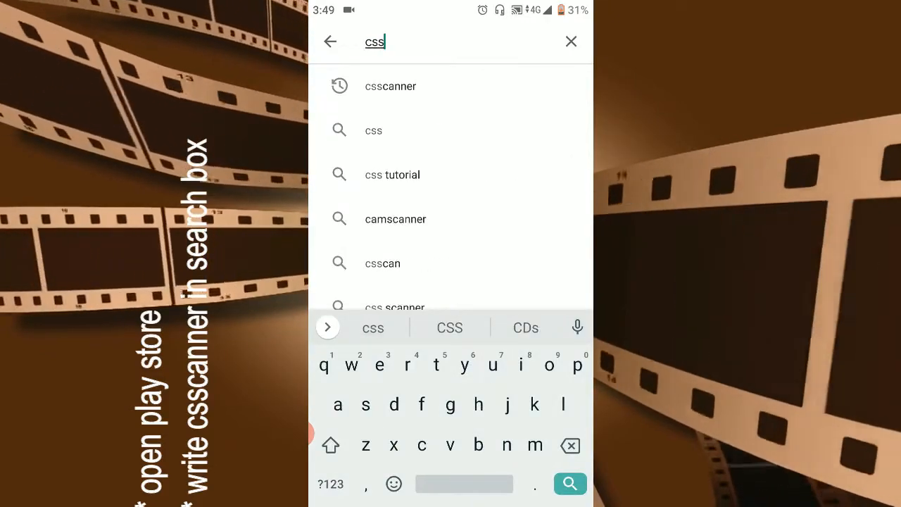
{"action": "type", "text": "cann"}
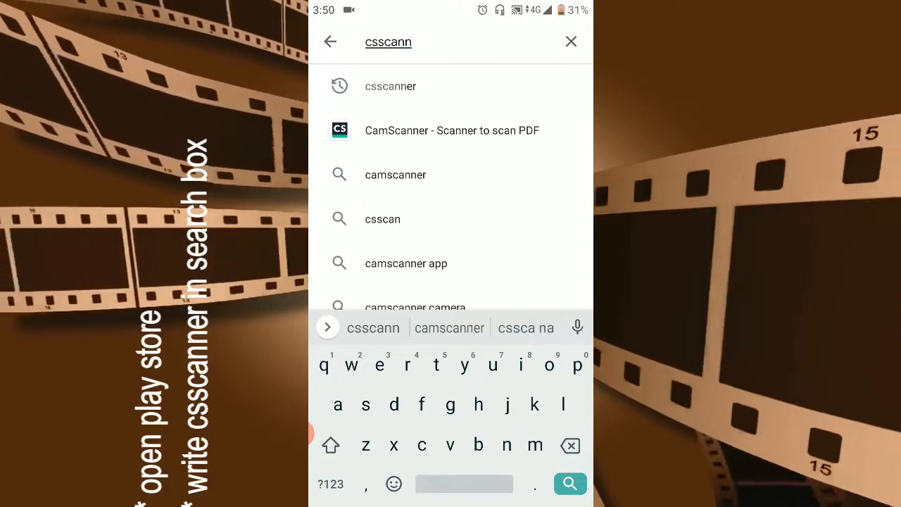
{"action": "type", "text": "er"}
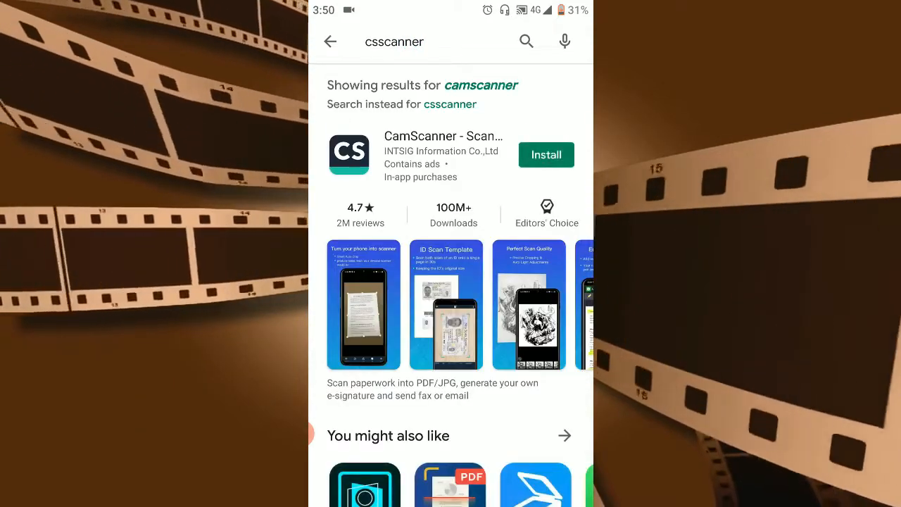
Install CamScanner from its Play Store listing
{"action": "left_click", "coordinate": [546, 154]}
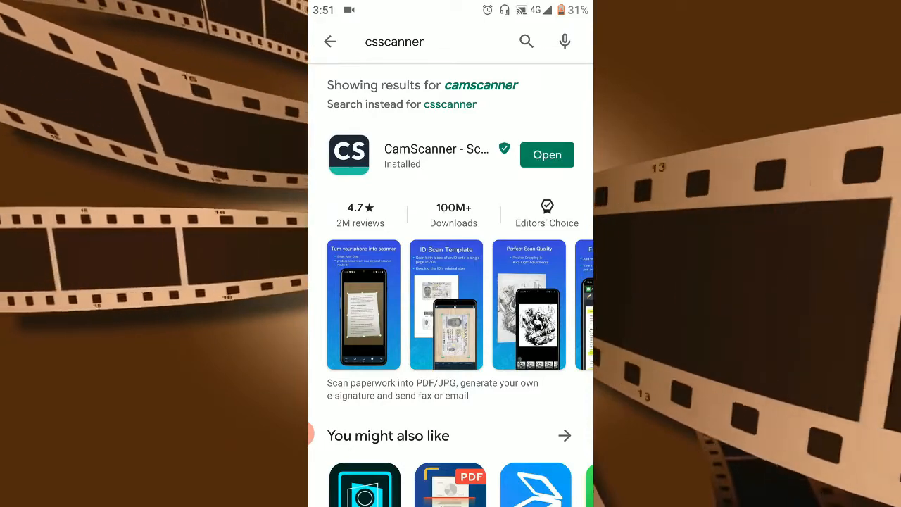
Launch CamScanner, skip the intro and sign-up, and allow access to photos, media and files
{"action": "left_click", "coordinate": [546, 154]}
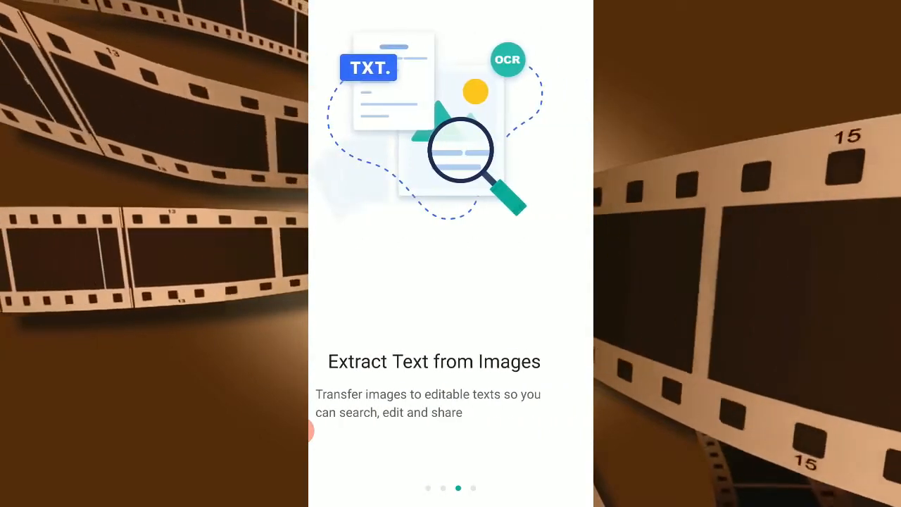
{"action": "scroll", "scroll_direction": "left", "scroll_amount": 3}
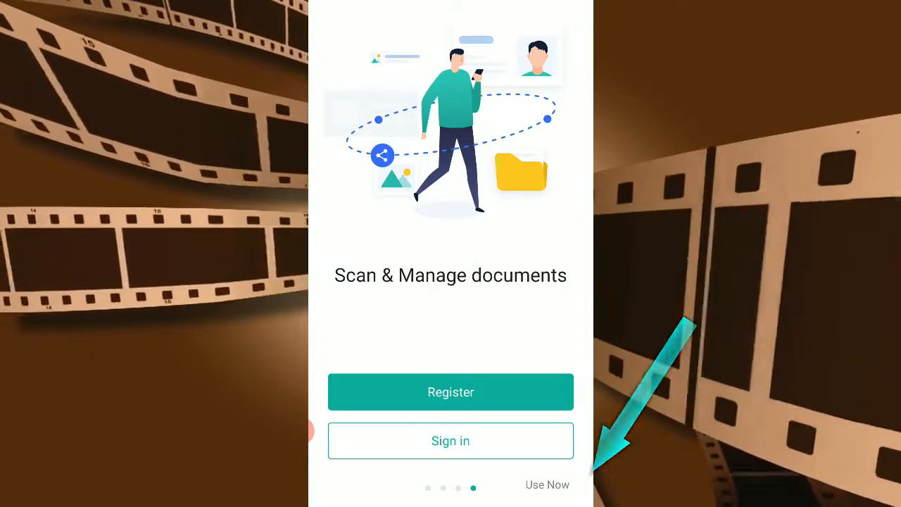
{"action": "left_click", "coordinate": [547, 484]}
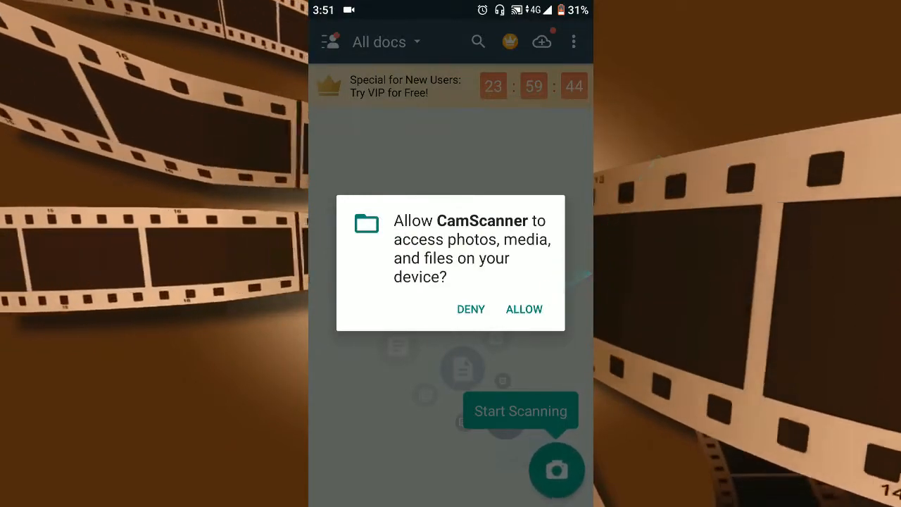
{"action": "left_click", "coordinate": [524, 309]}
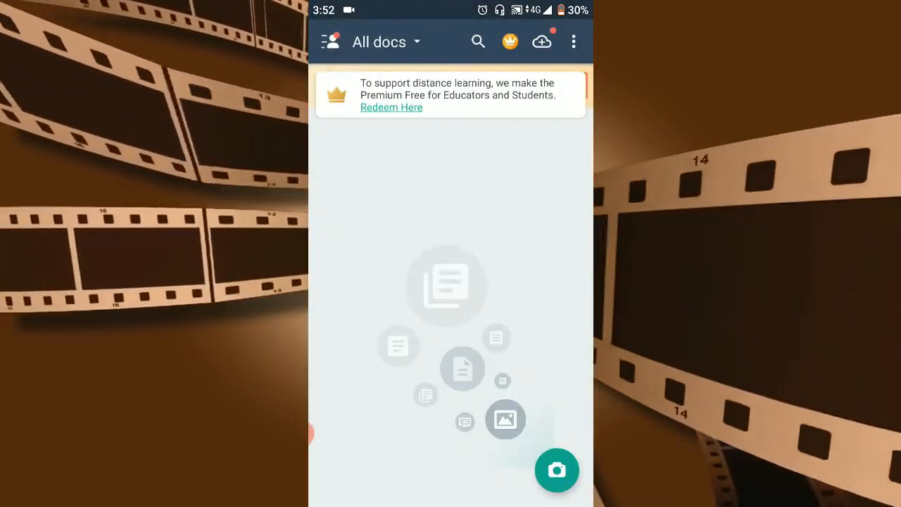
Run the demo scan: capture the sample page, accept its crop and save it as Sample 2020-05-15
{"action": "left_click", "coordinate": [556, 470]}
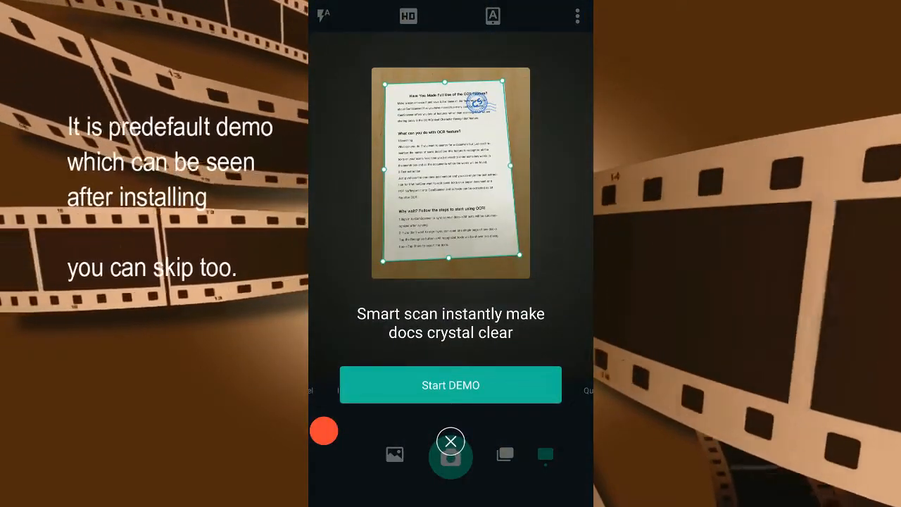
{"action": "left_click", "coordinate": [450, 441]}
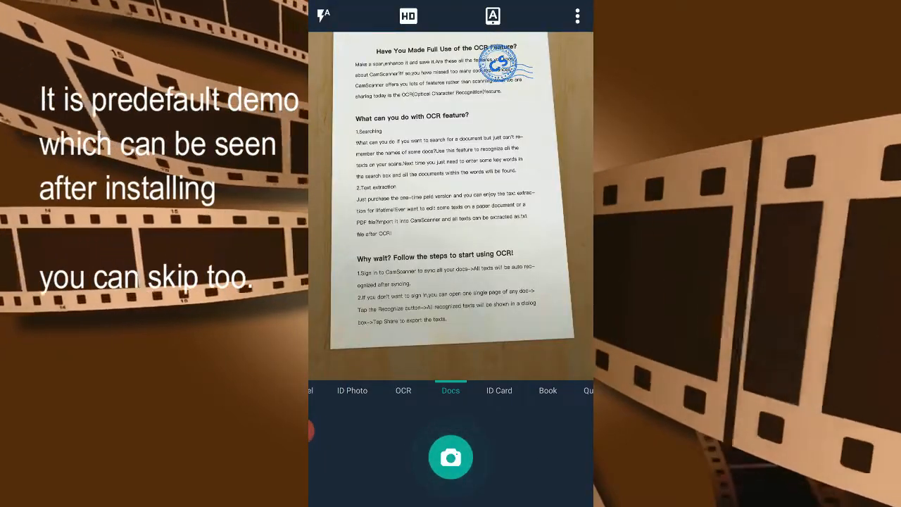
{"action": "left_click", "coordinate": [451, 456]}
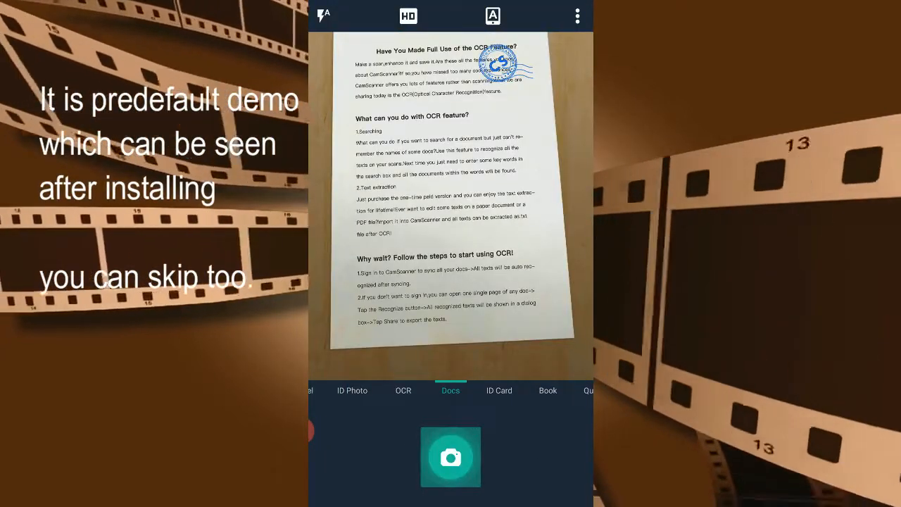
{"action": "left_click", "coordinate": [450, 457]}
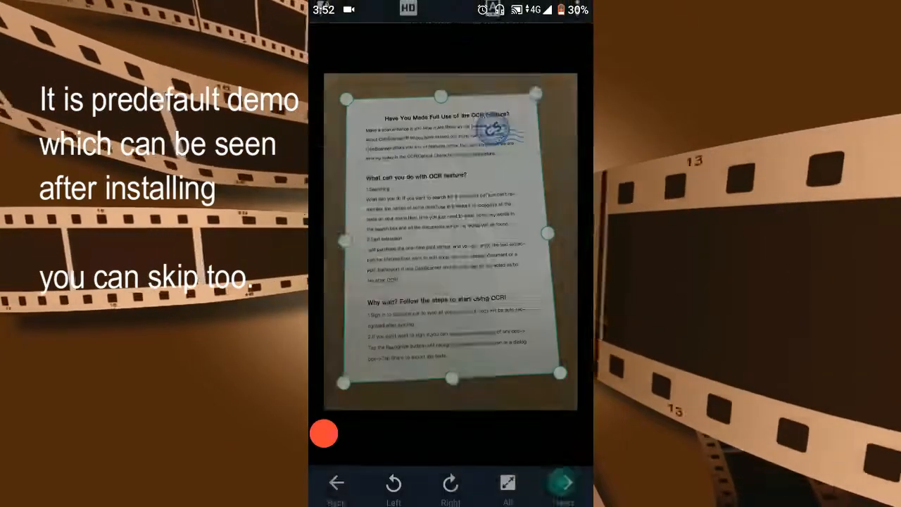
{"action": "left_click", "coordinate": [564, 481]}
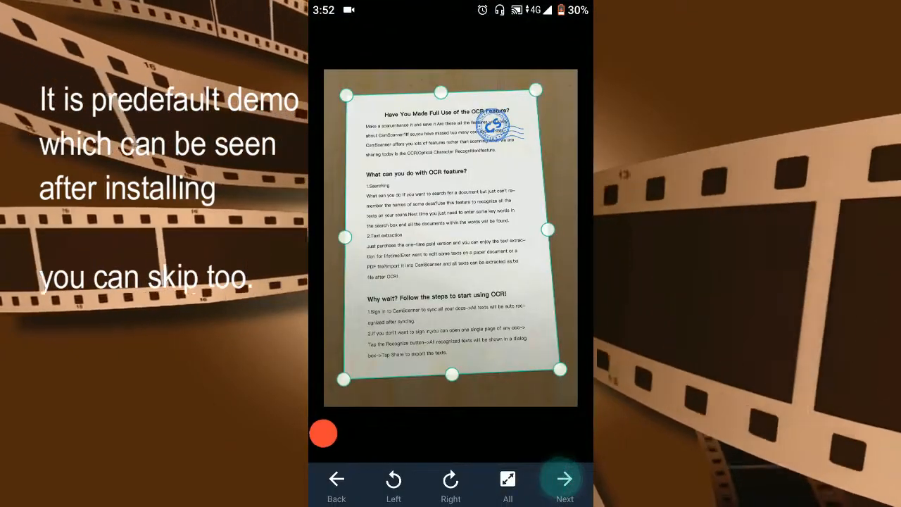
{"action": "left_click", "coordinate": [565, 481]}
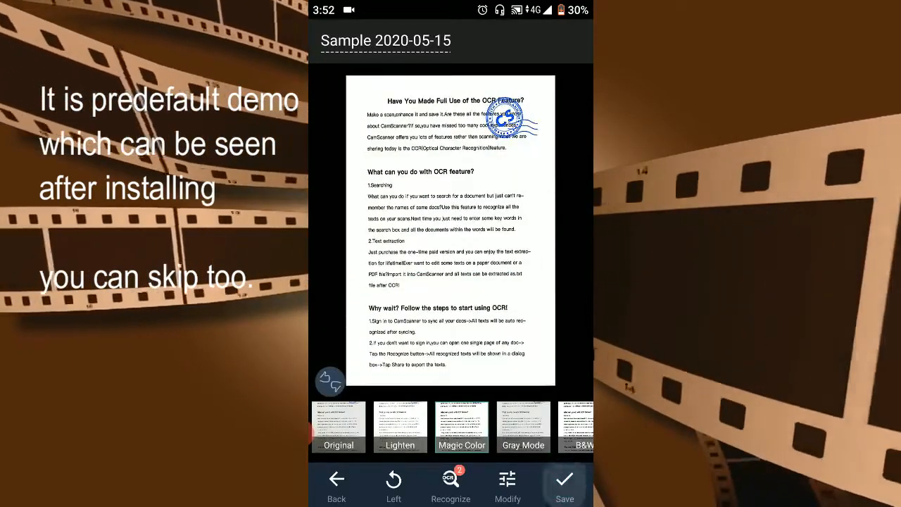
{"action": "left_click", "coordinate": [565, 486]}
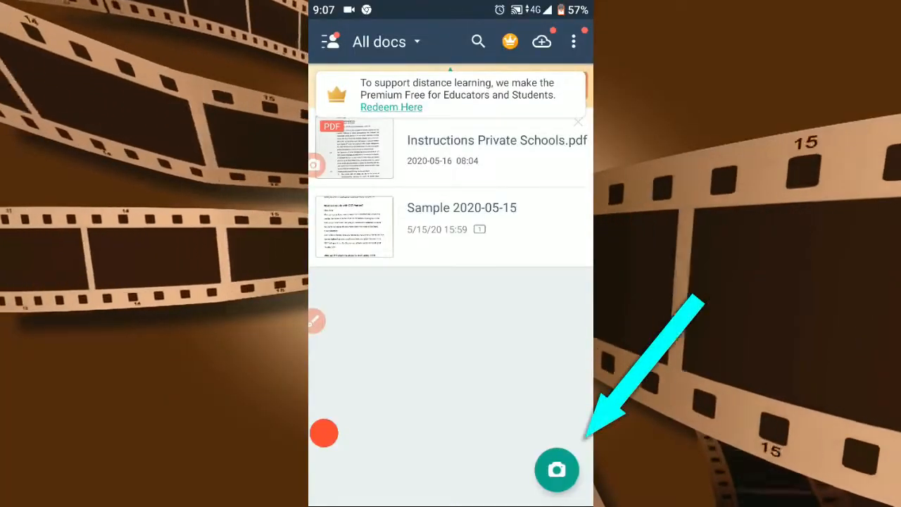
Start a new Docs-mode scan and snap the chapter's title page and following pages into one batch
{"action": "left_click", "coordinate": [556, 470]}
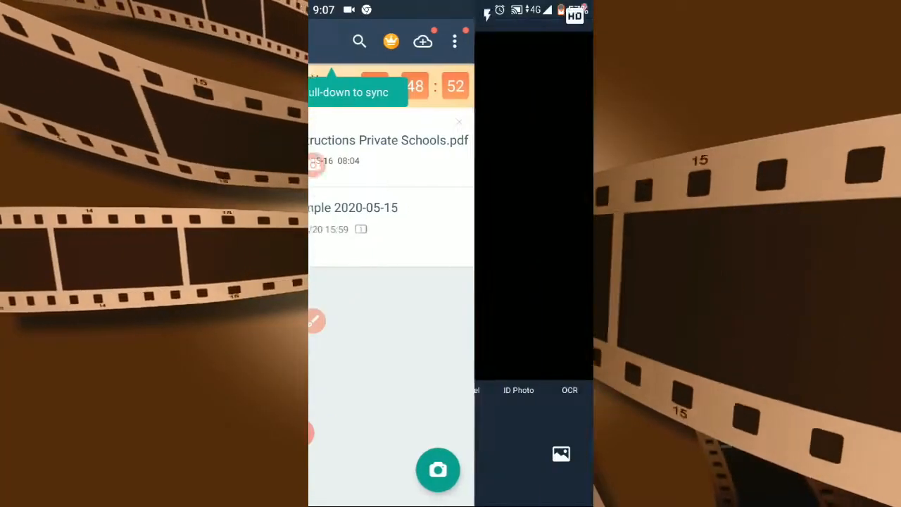
{"action": "left_click", "coordinate": [438, 470]}
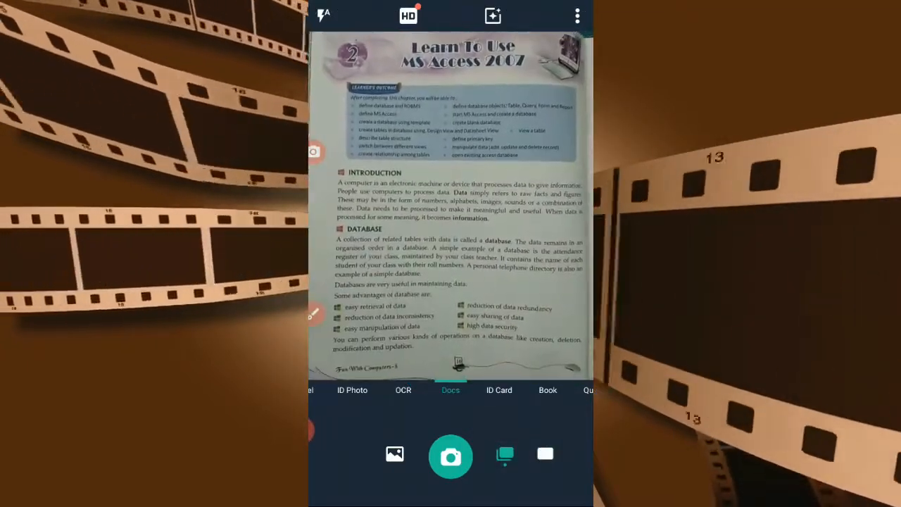
{"action": "left_click", "coordinate": [451, 457]}
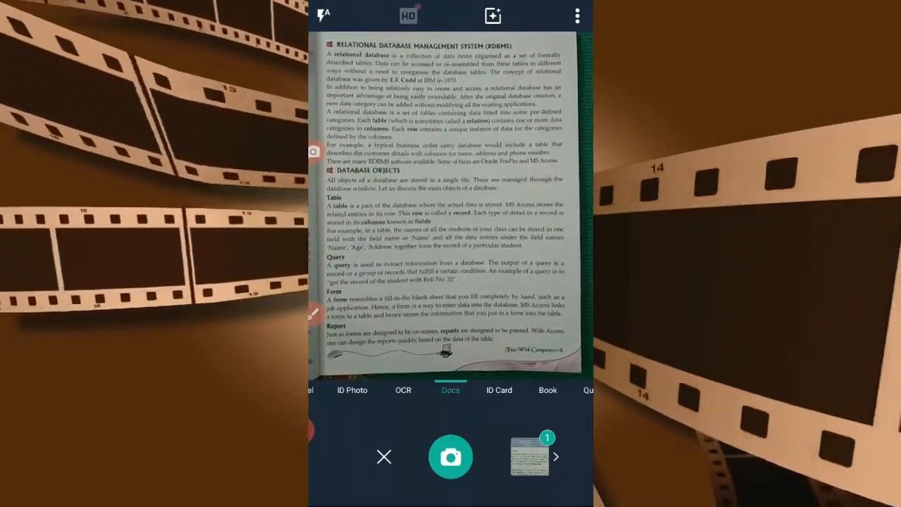
{"action": "left_click", "coordinate": [451, 456]}
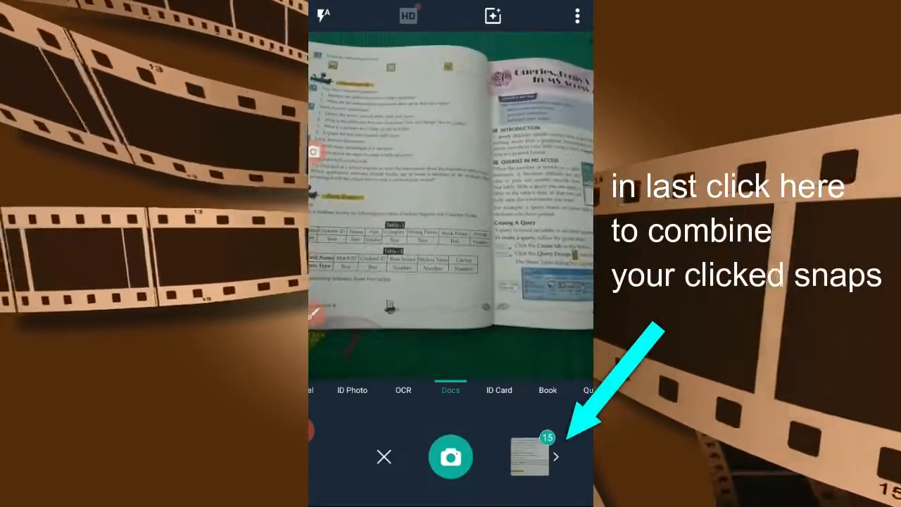
{"action": "left_click", "coordinate": [530, 456]}
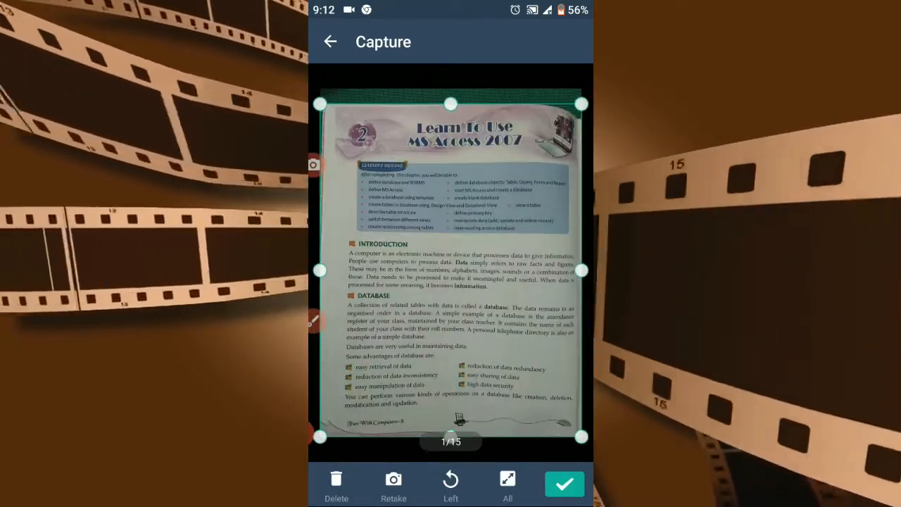
Accept the cropped pages so the batch moves to the document naming screen
{"action": "left_click", "coordinate": [563, 484]}
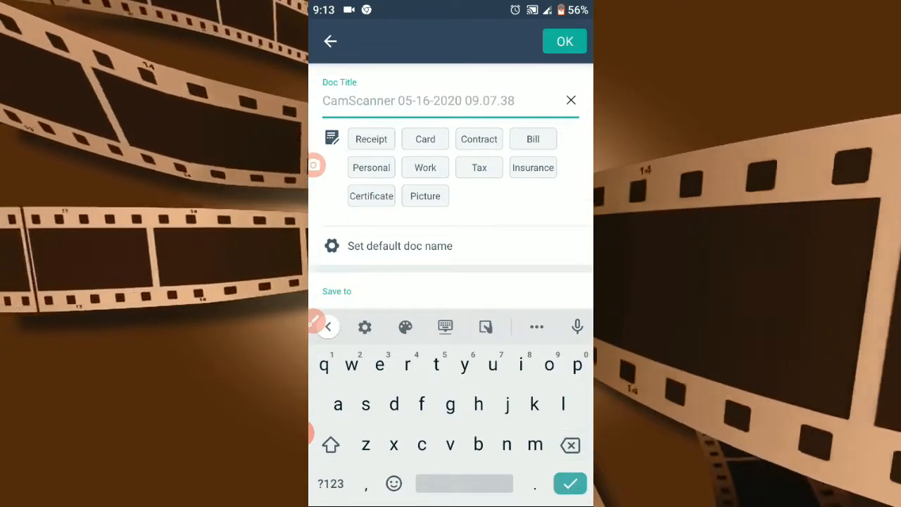
Title the document '8th chapter 2 learn to use ms access 2007' and confirm it
{"action": "type", "text": "chapter"}
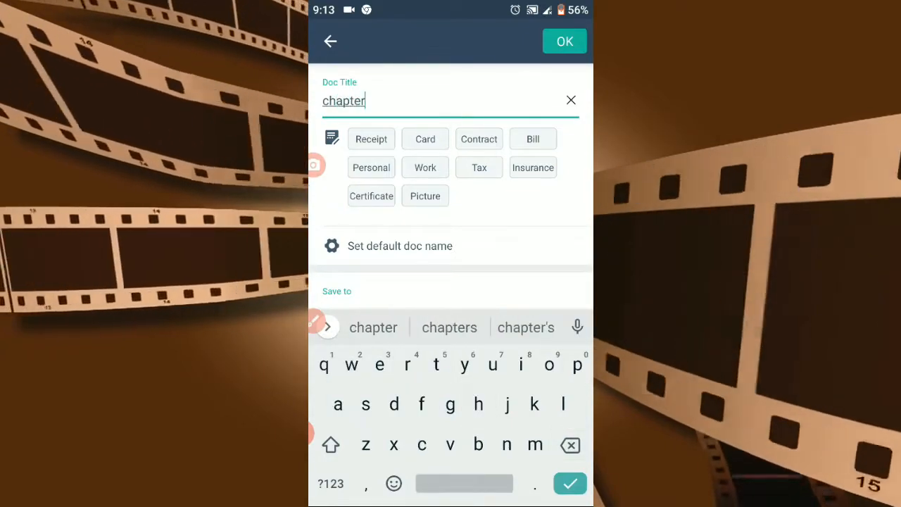
{"action": "type", "text": "2 learn to use"}
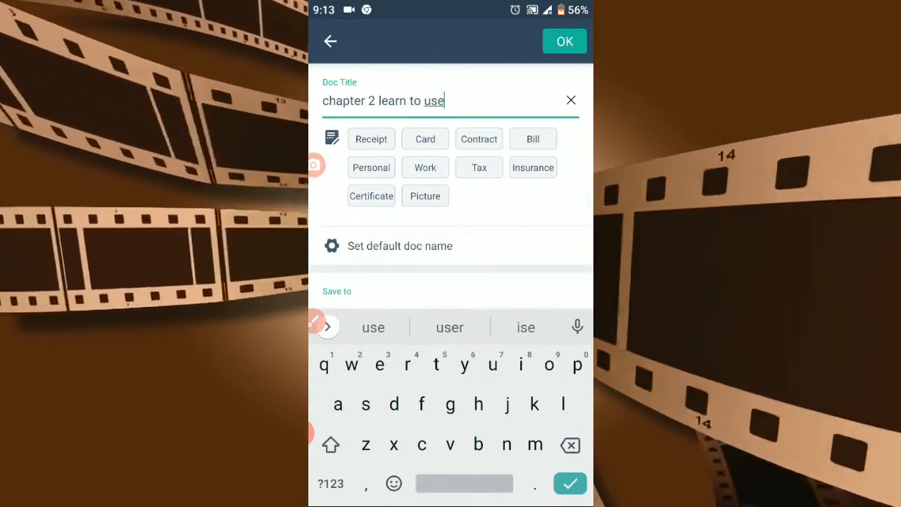
{"action": "type", "text": "ms acc"}
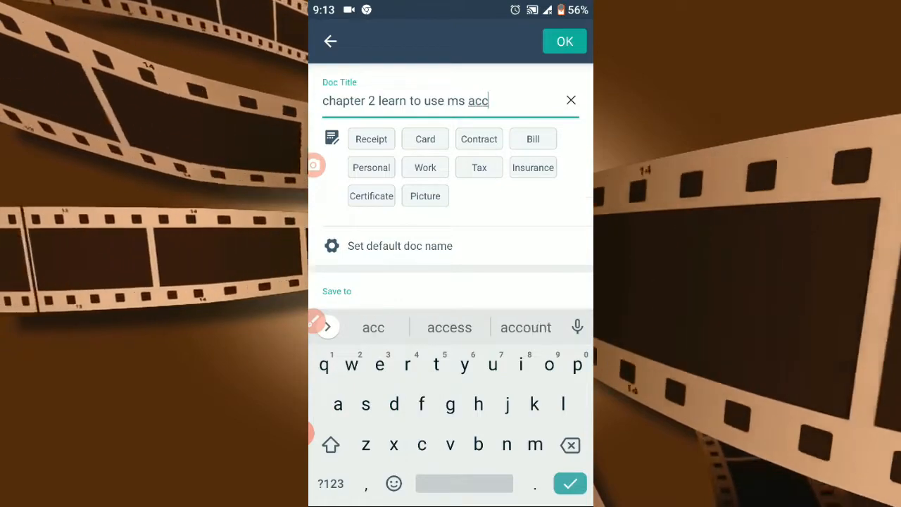
{"action": "left_click", "coordinate": [449, 327]}
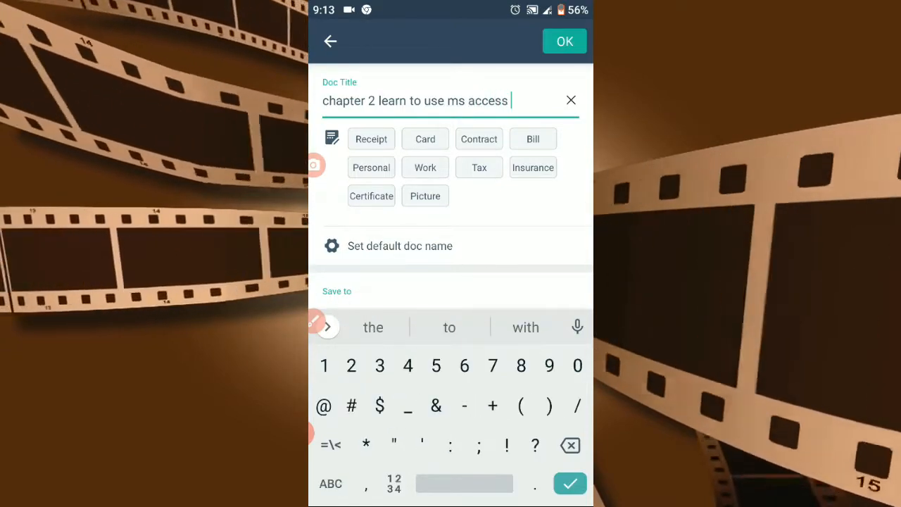
{"action": "type", "text": "2007"}
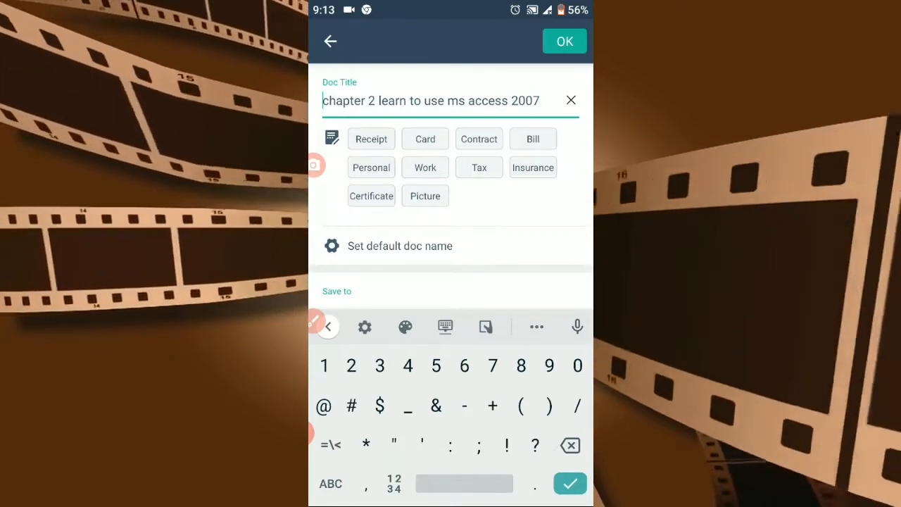
{"action": "left_click", "coordinate": [329, 485]}
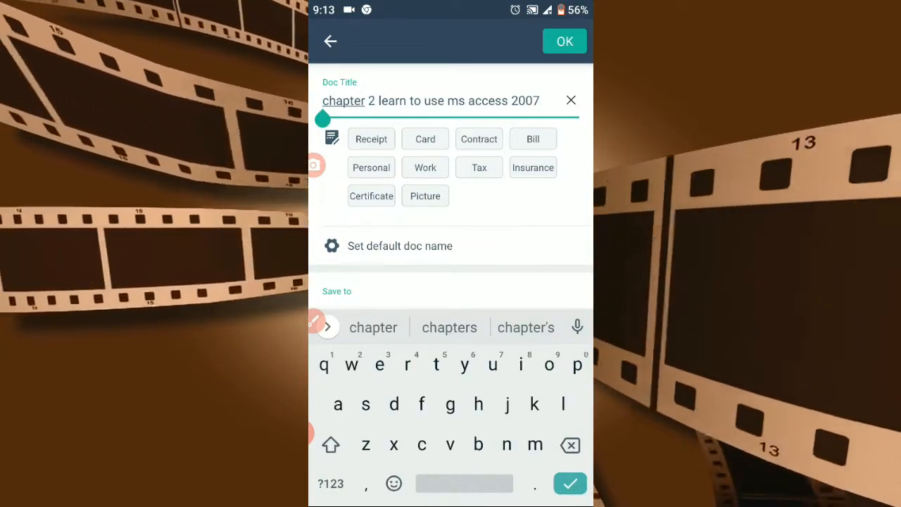
{"action": "type", "text": "8th"}
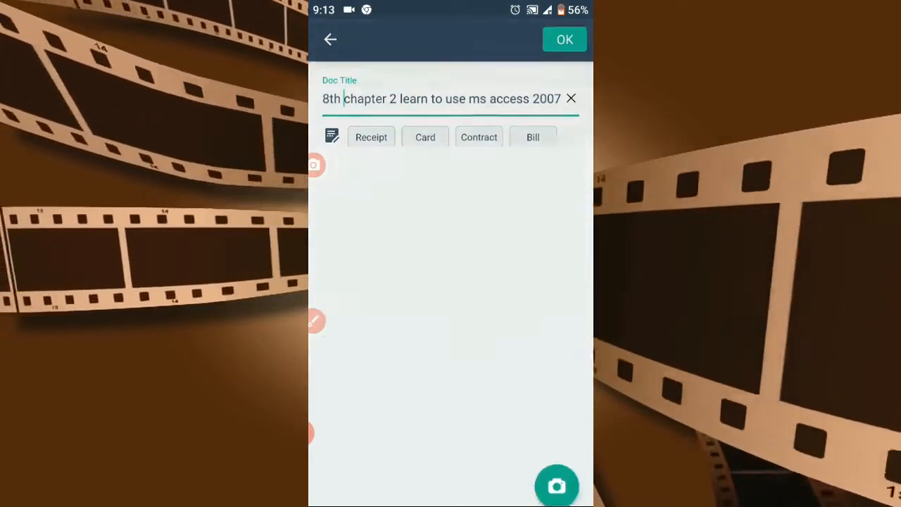
{"action": "left_click", "coordinate": [563, 39]}
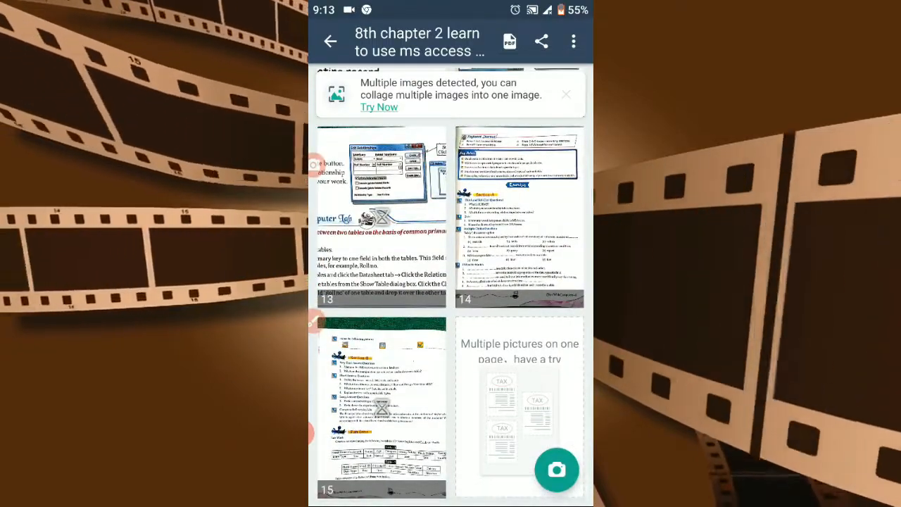
{"action": "scroll", "scroll_direction": "up", "scroll_amount": 3}
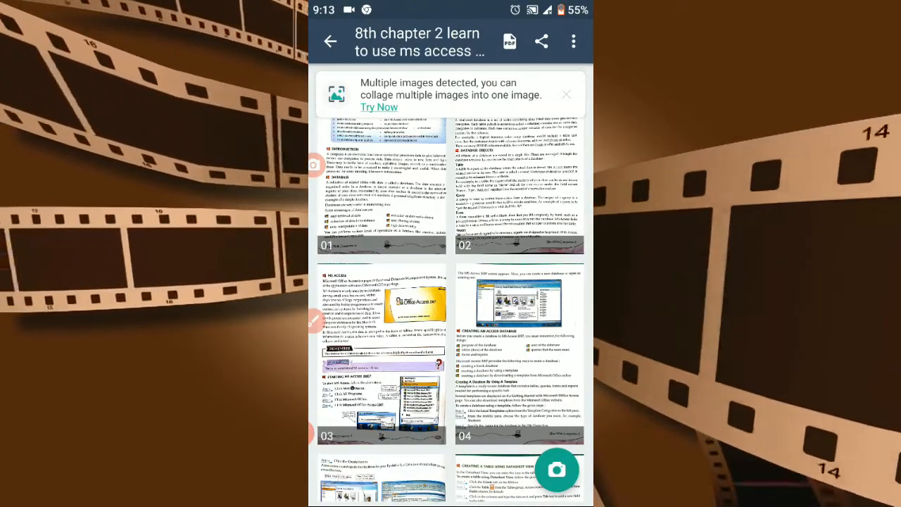
{"action": "left_click", "coordinate": [557, 470]}
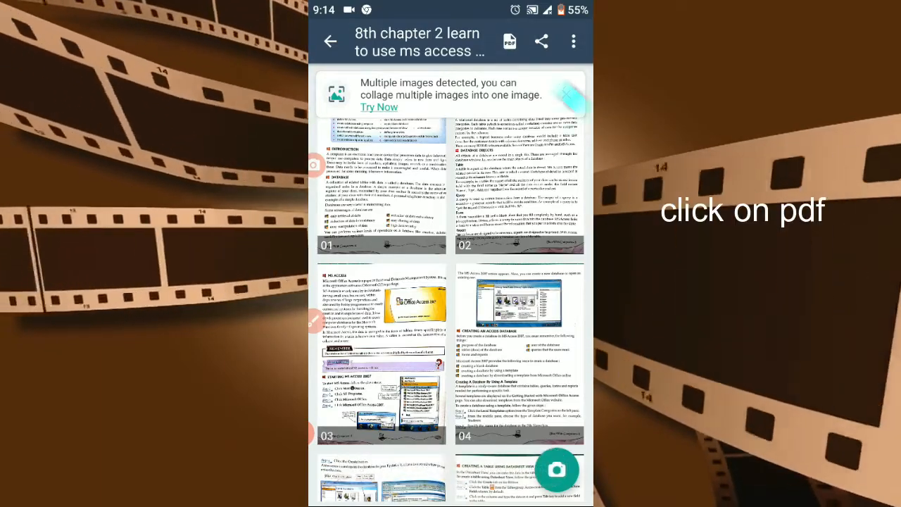
Generate a PDF of the 15-page chapter and bring up its share options
{"action": "left_click", "coordinate": [510, 41]}
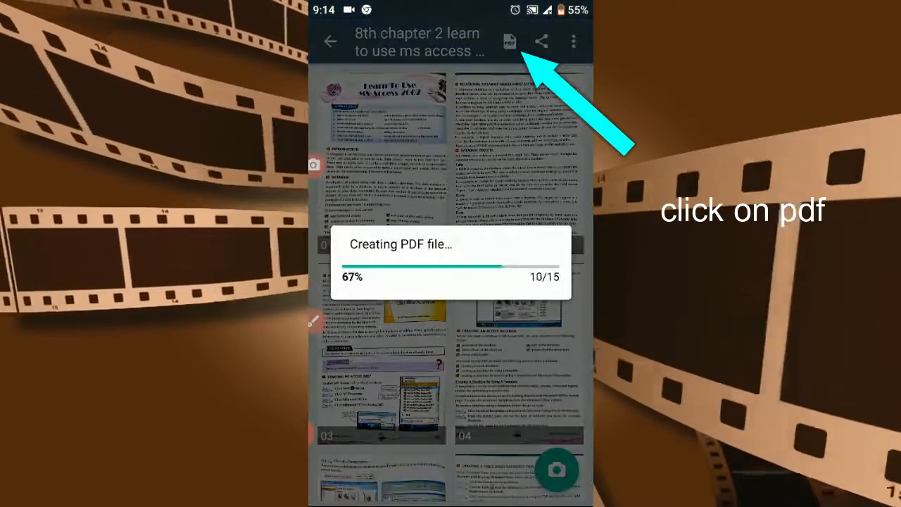
{"action": "left_click", "coordinate": [512, 43]}
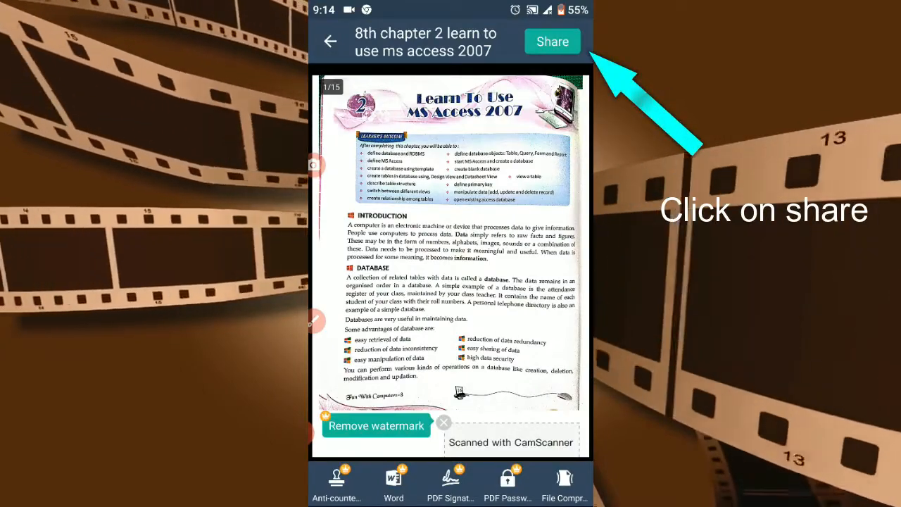
{"action": "left_click", "coordinate": [552, 41]}
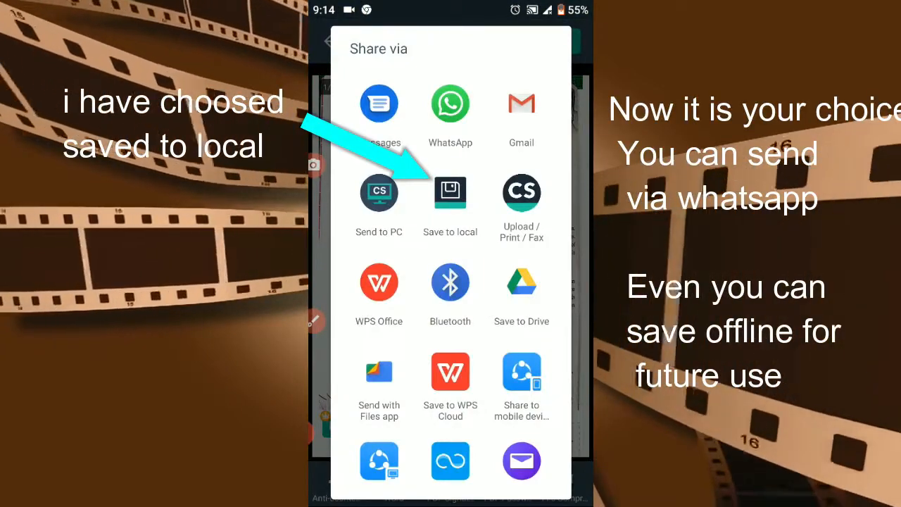
Save the chapter PDF to local storage, then send it via WhatsApp
{"action": "left_click", "coordinate": [451, 194]}
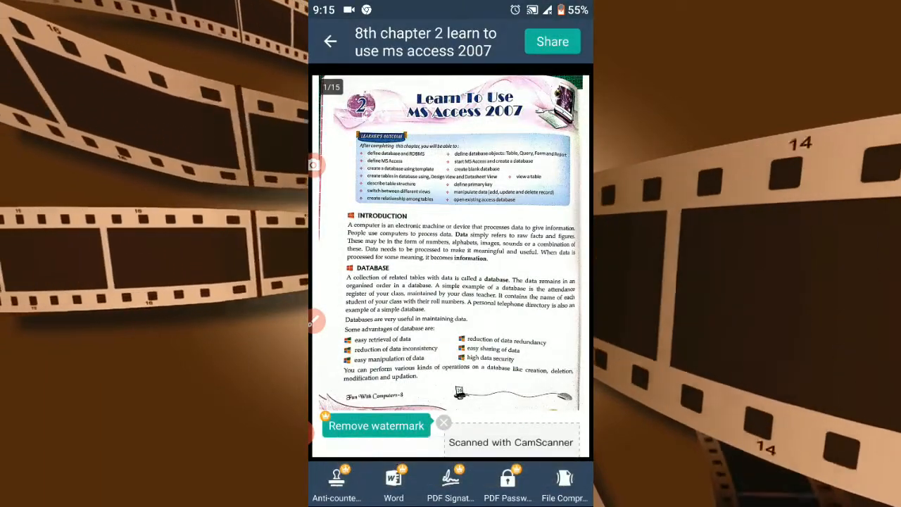
{"action": "left_click", "coordinate": [551, 41]}
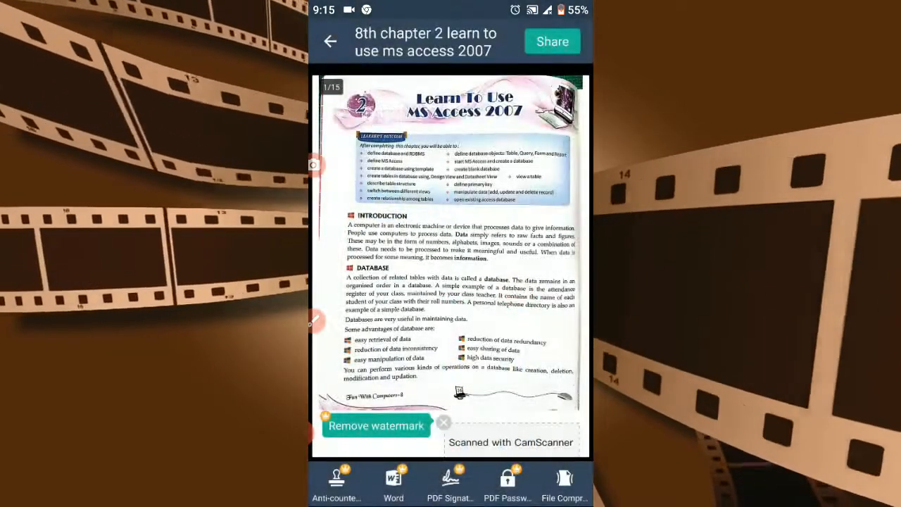
{"action": "left_click", "coordinate": [552, 40]}
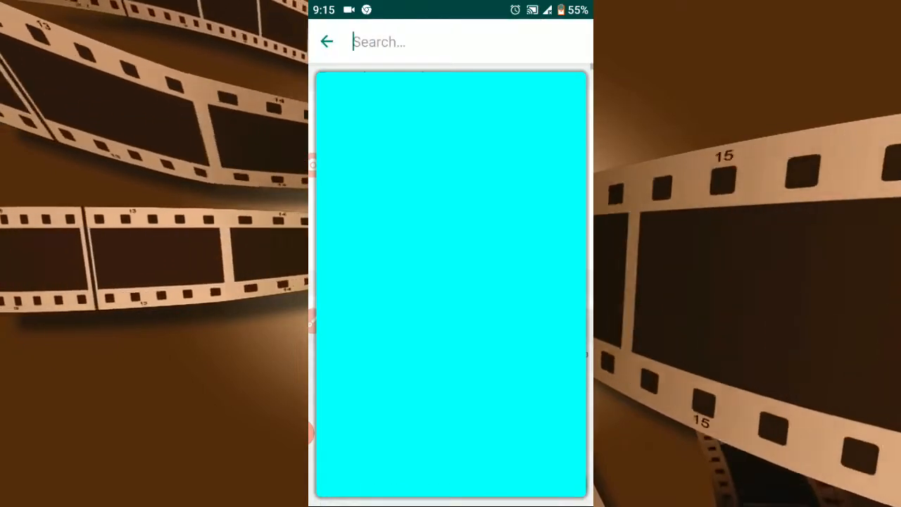
Search WhatsApp for the contact 'raman' and choose them as the PDF's recipient
{"action": "type", "text": "rama"}
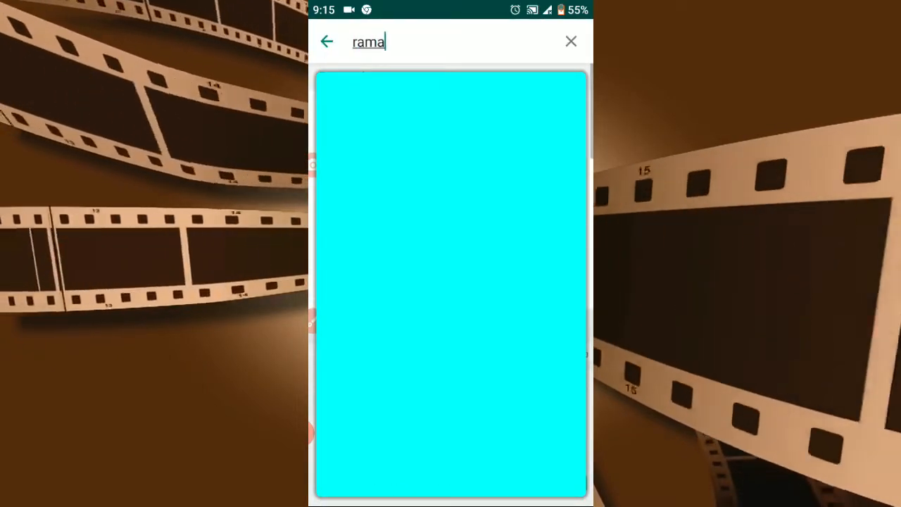
{"action": "type", "text": "n"}
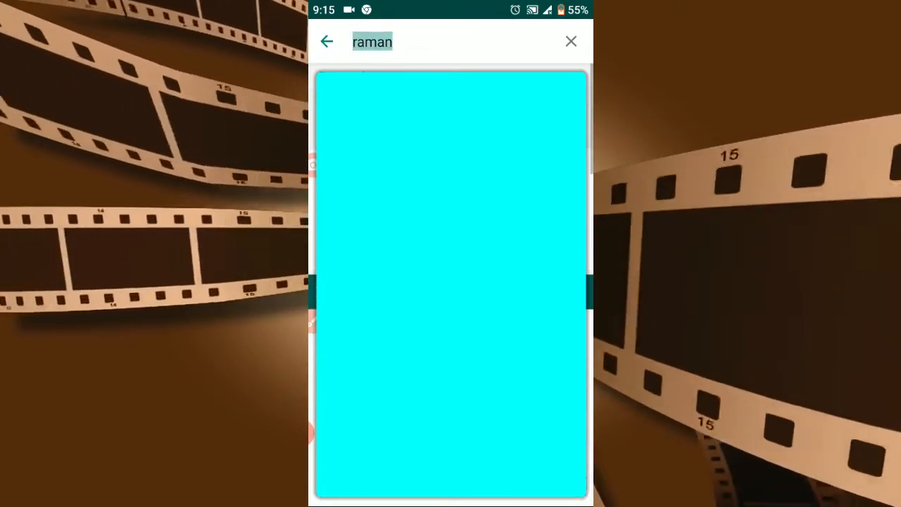
{"action": "left_click", "coordinate": [571, 40]}
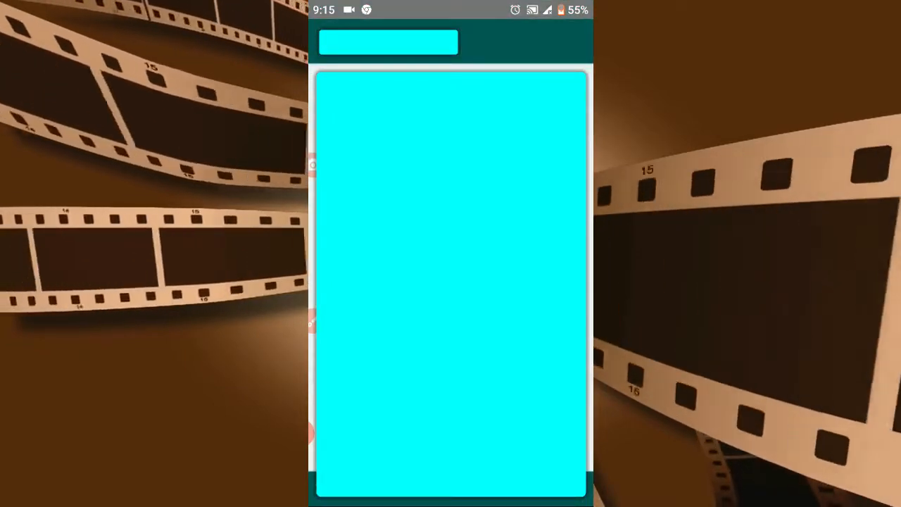